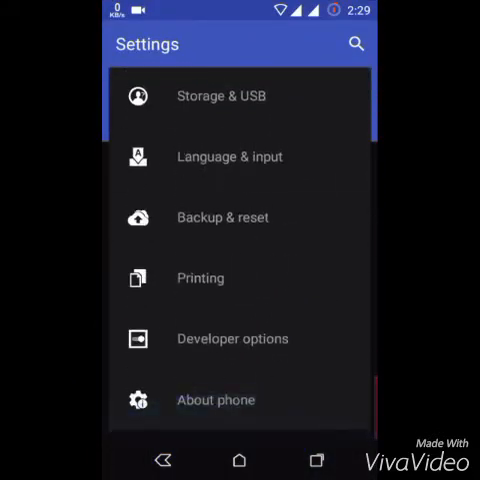
- Open the MaterialUp Theme with style, status bar, navigation bar, wallpapers and boot animations checked
click(237, 461)
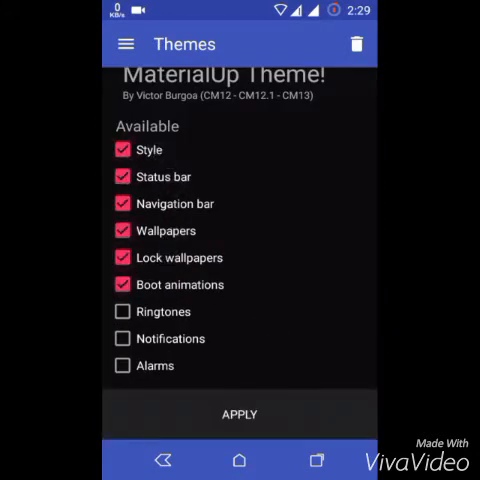
- Apply the MaterialUp theme and view the home screen's purple wallpaper with orange accents
click(240, 414)
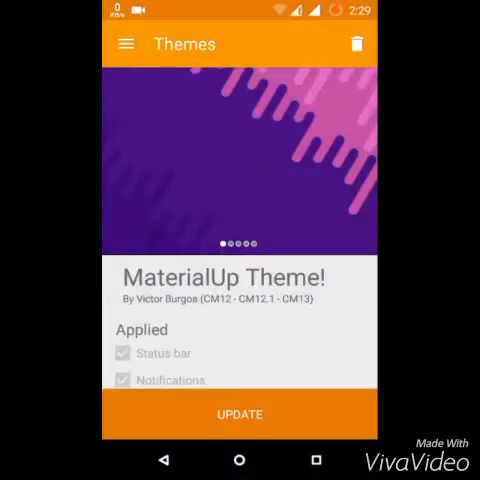
scroll(down, 3)
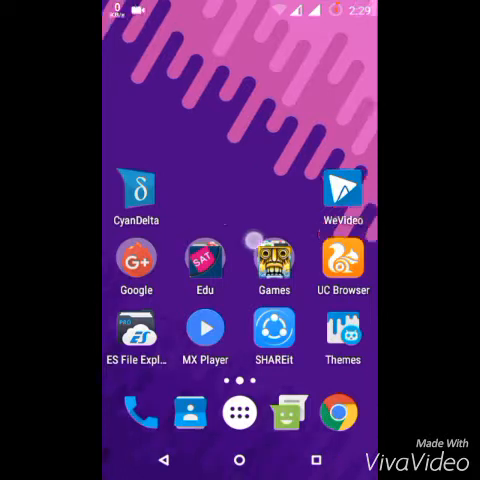
- Open Settings, view the themed Bluetooth page, then return to the settings list
scroll(left, 3)
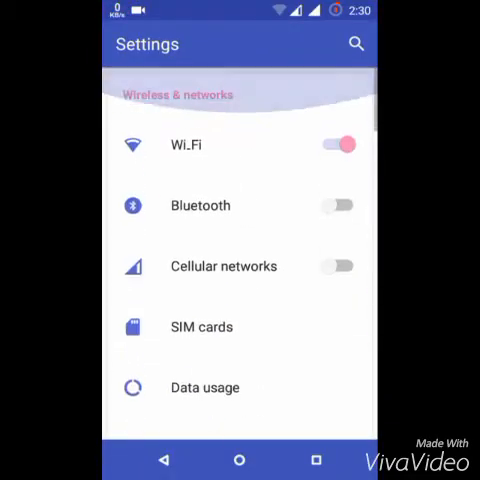
click(199, 205)
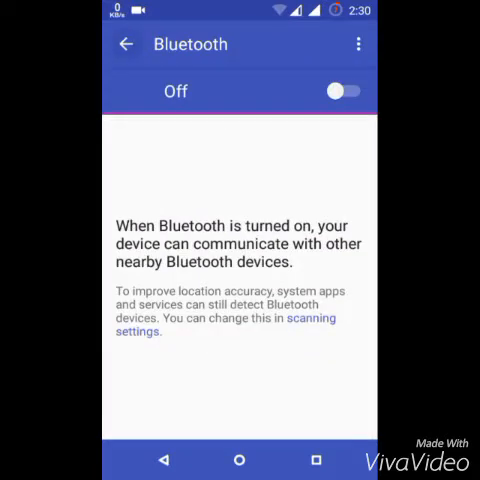
click(125, 44)
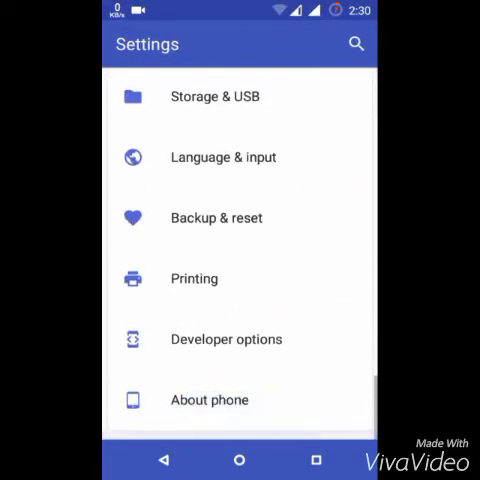
click(239, 461)
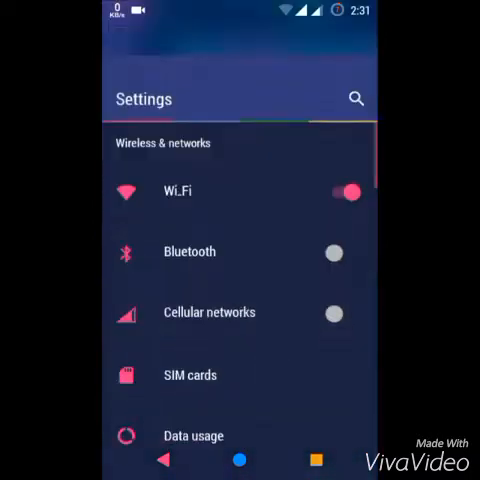
- Scroll the navy-and-pink themed Settings and drag the Quick Settings brightness slider
scroll(down, 3)
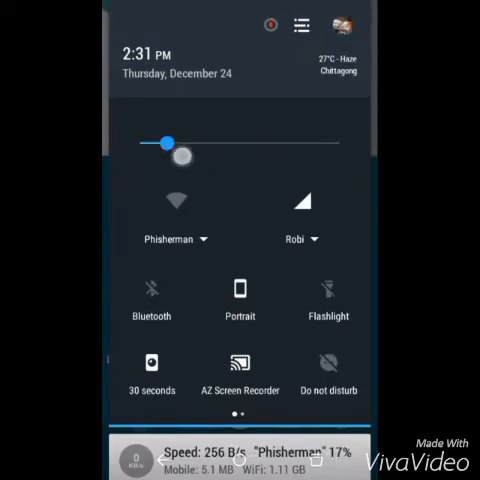
drag(183, 155, 168, 143)
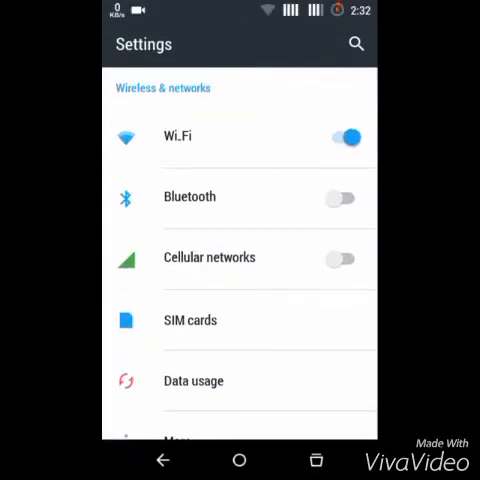
- Open About phone and scroll through its Android 6.0.1 and CyanogenMod 13.0 entries
scroll(down, 3)
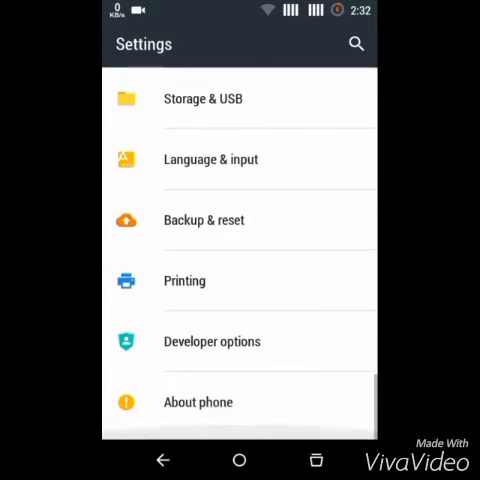
click(198, 402)
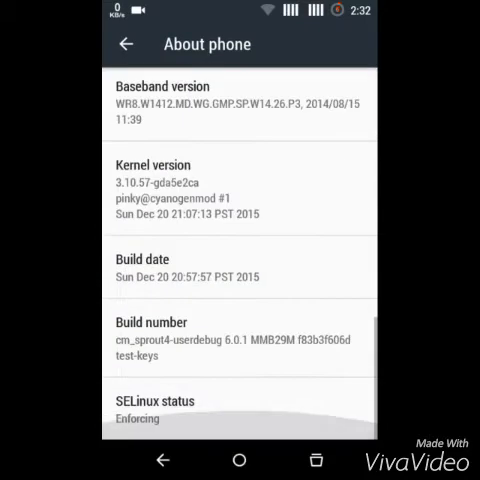
scroll(down, 3)
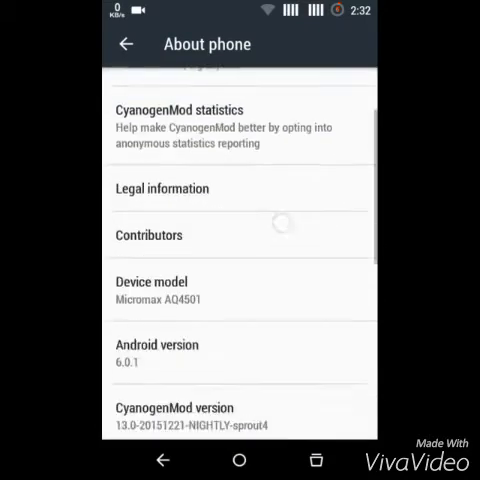
scroll(down, 3)
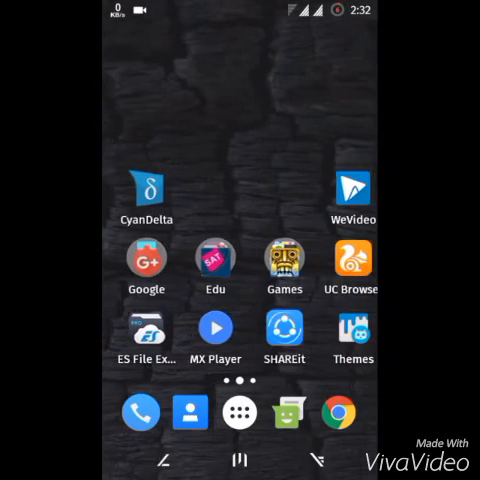
- Open Settings under the monochrome-icon, red-toggle theme and scroll through the list
click(147, 263)
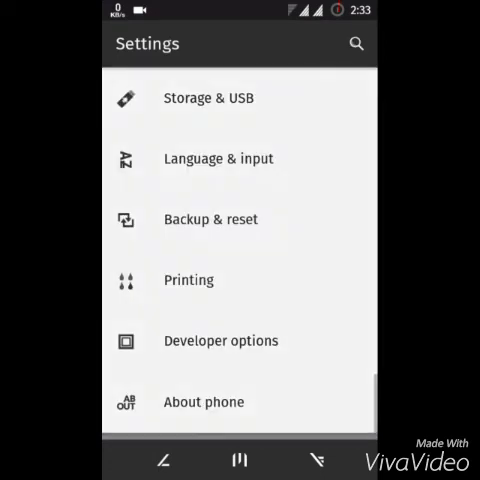
scroll(down, 3)
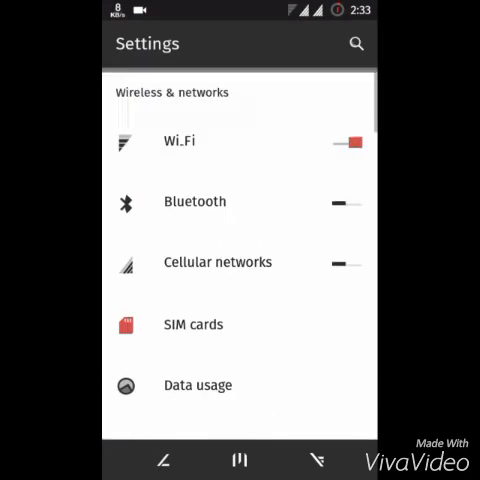